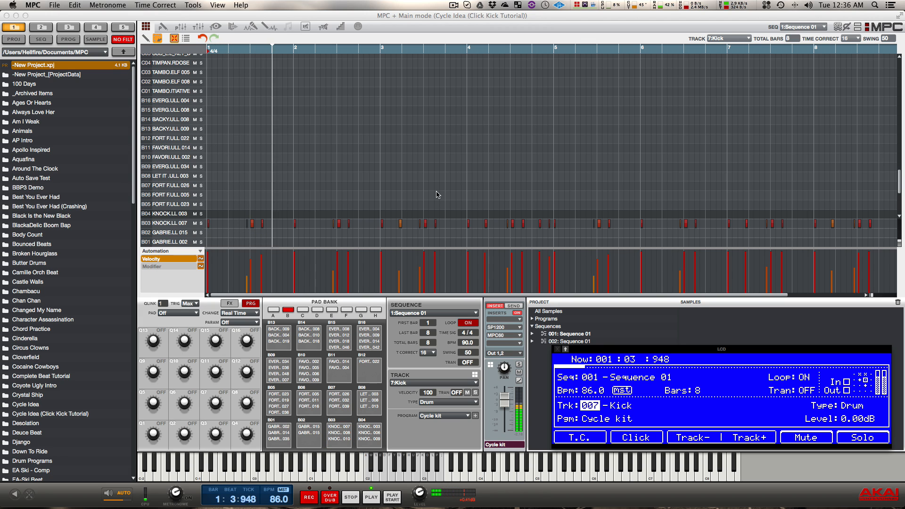
# Copy the Kick events for bars 1–9 onto the Kick Punch track with Replace
pyautogui.click(372, 497)
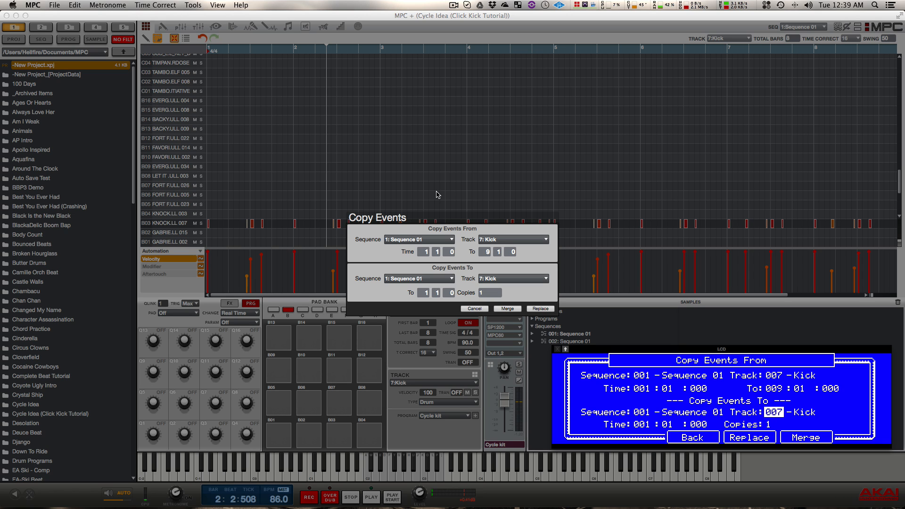
pyautogui.click(510, 278)
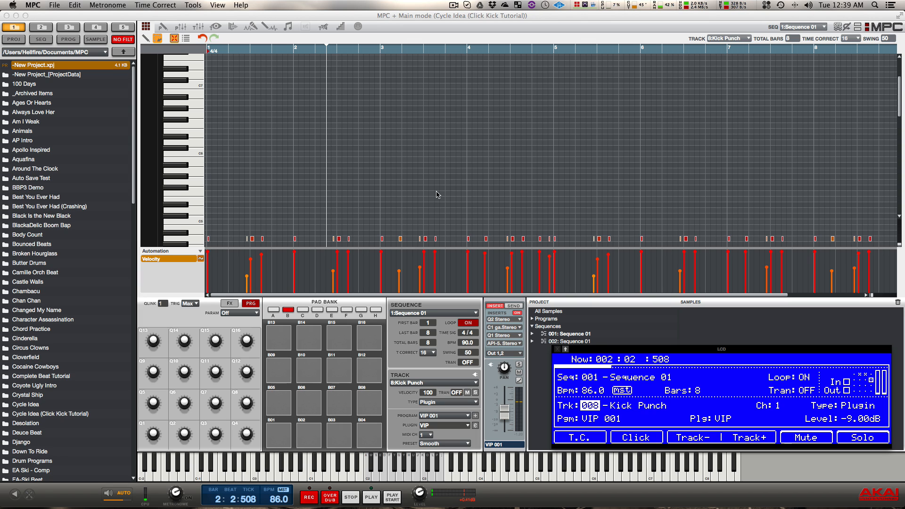
pyautogui.moveTo(396, 235)
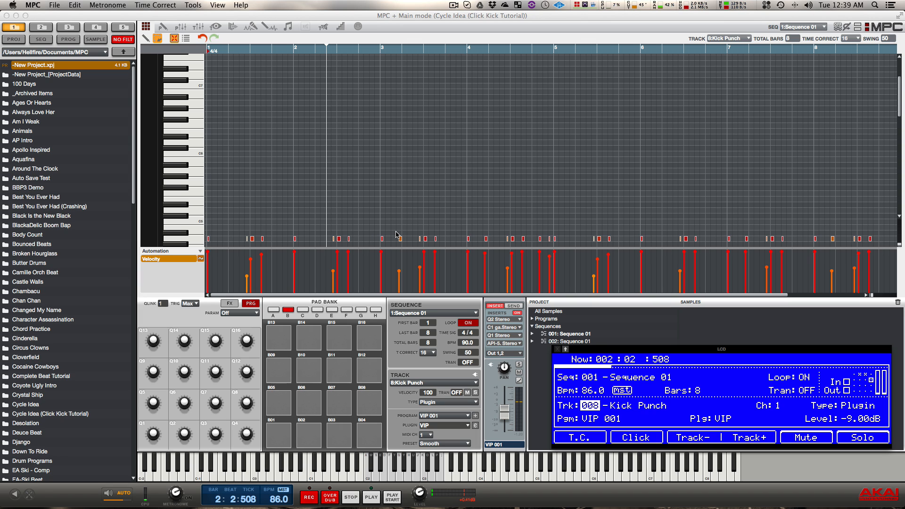
pyautogui.click(338, 435)
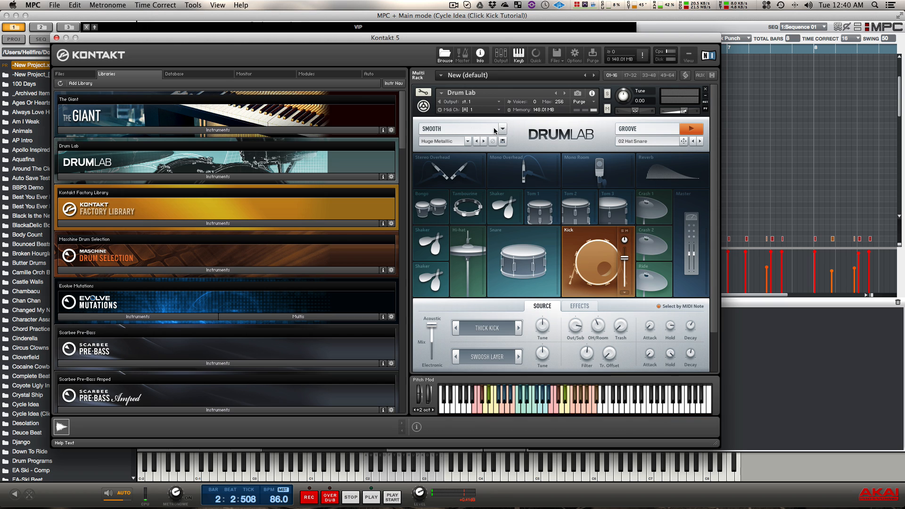
pyautogui.moveTo(493, 132)
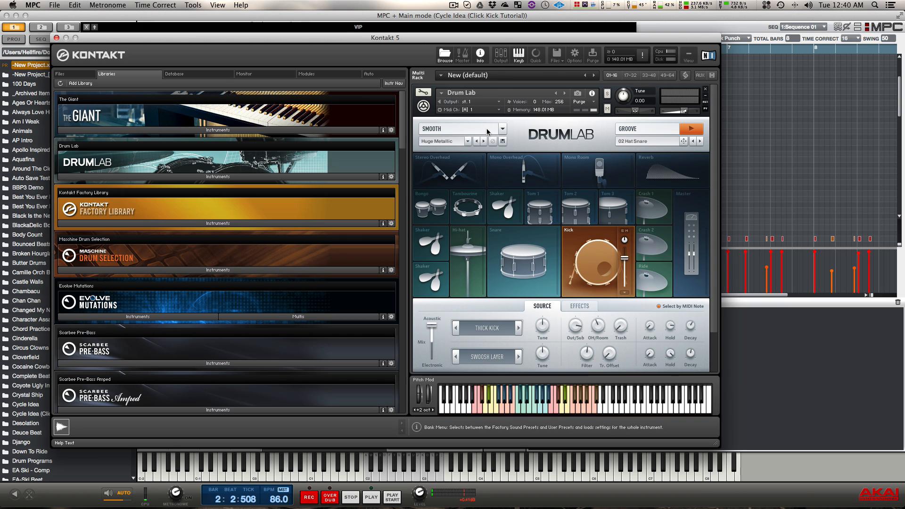
pyautogui.moveTo(497, 132)
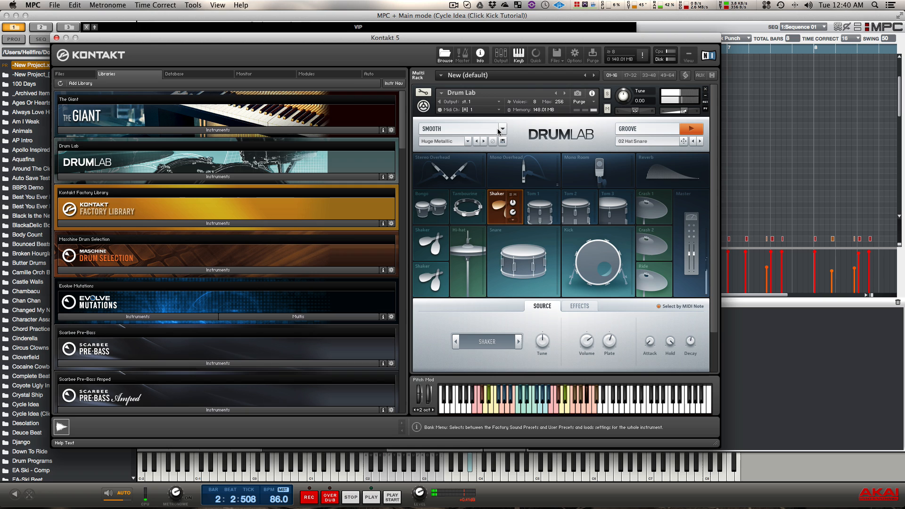
# Audition the Drum Lab kit cells for the Kick Punch sound in Kontakt
pyautogui.click(468, 206)
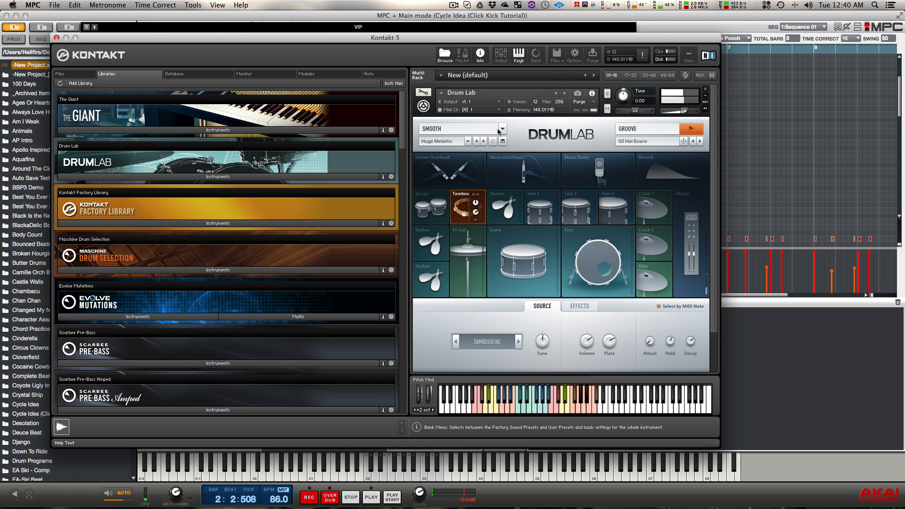
pyautogui.click(599, 261)
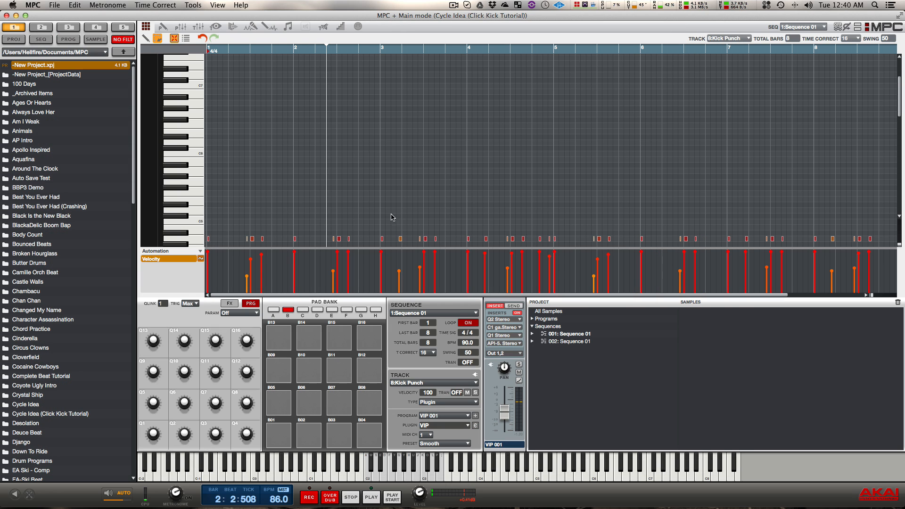
pyautogui.moveTo(583, 253)
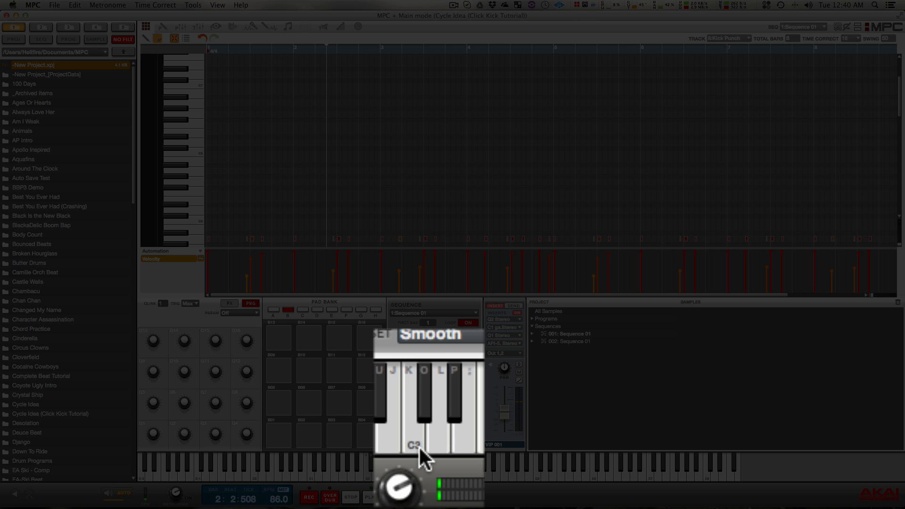
pyautogui.moveTo(400, 479)
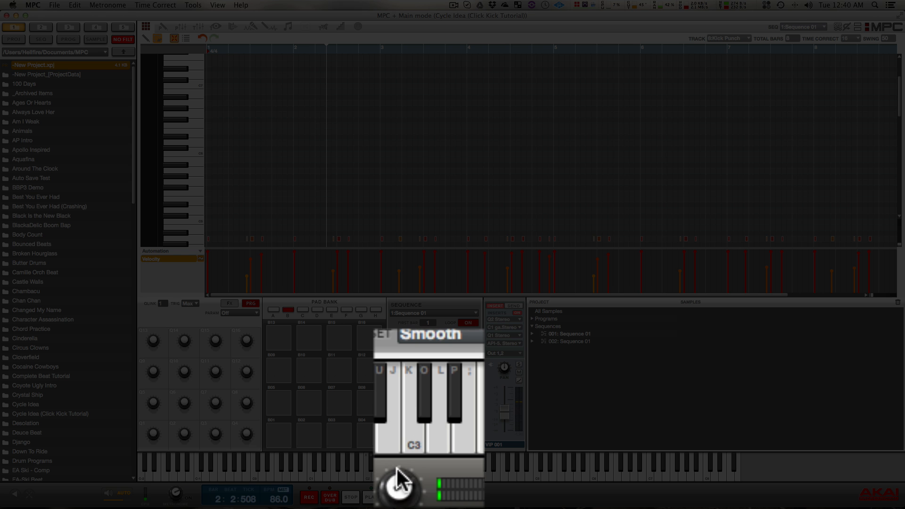
pyautogui.moveTo(421, 426)
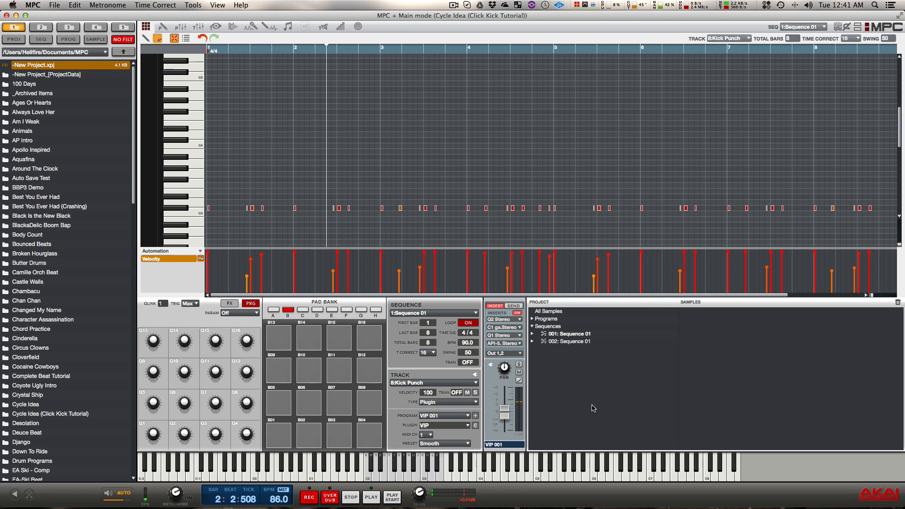
# Play the beat and settle the Kick Punch track level at about -0.21 dB
pyautogui.click(370, 497)
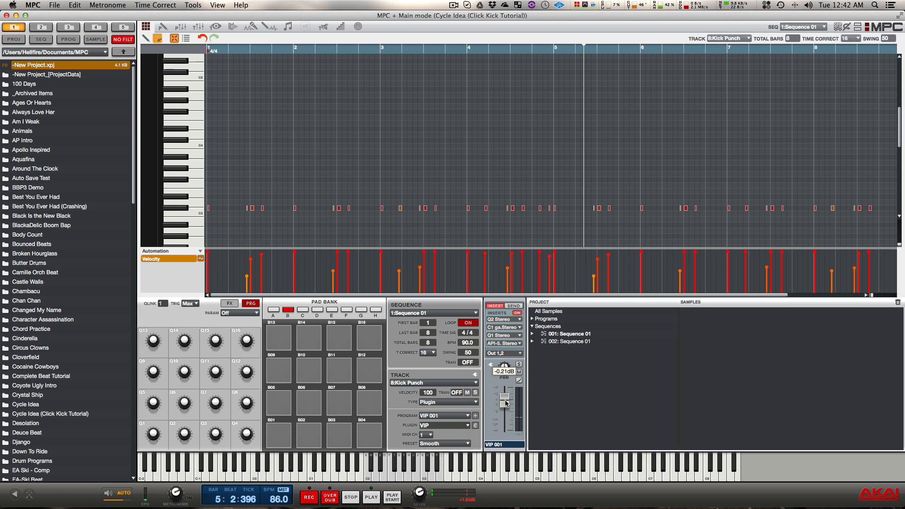
pyautogui.moveTo(505, 405); pyautogui.dragTo(505, 398)
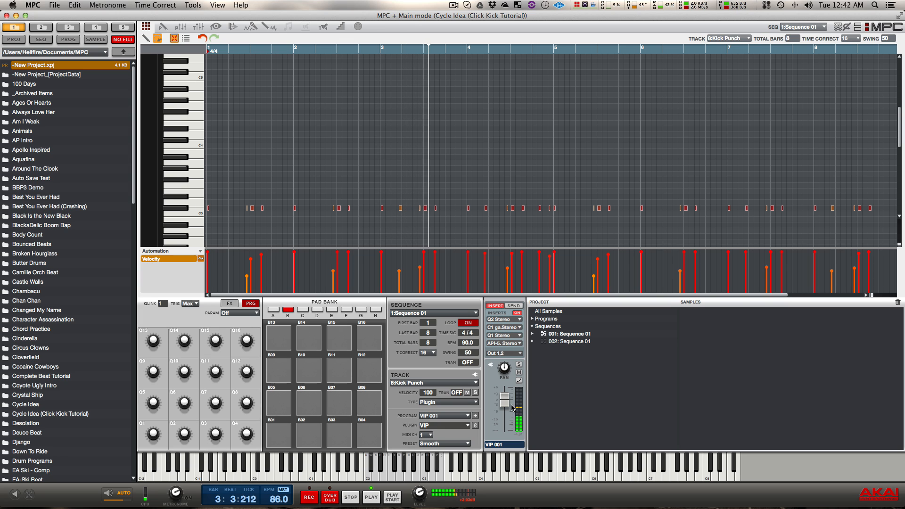
pyautogui.moveTo(505, 398); pyautogui.dragTo(504, 394)
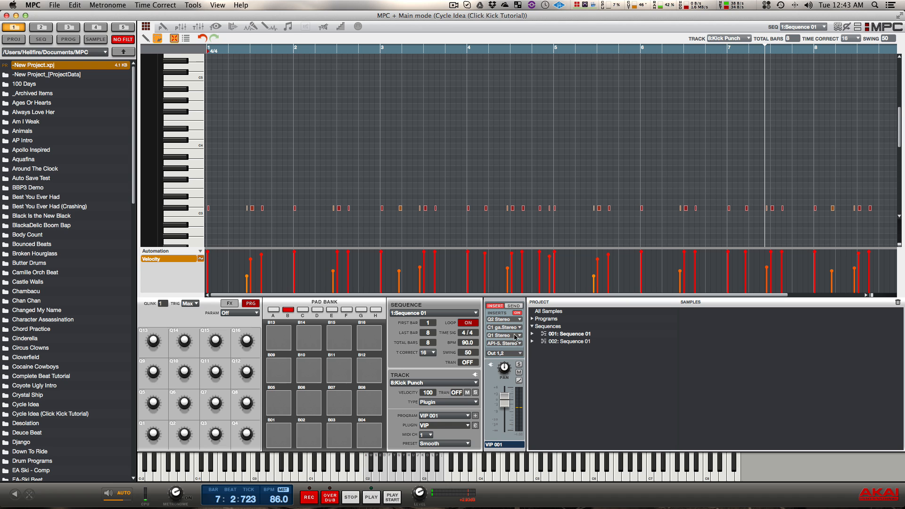
pyautogui.click(500, 320)
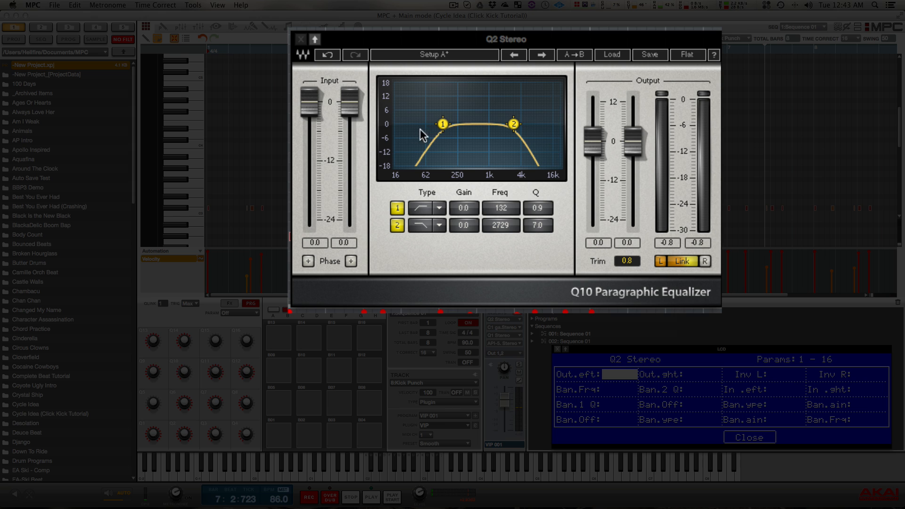
pyautogui.moveTo(628, 139)
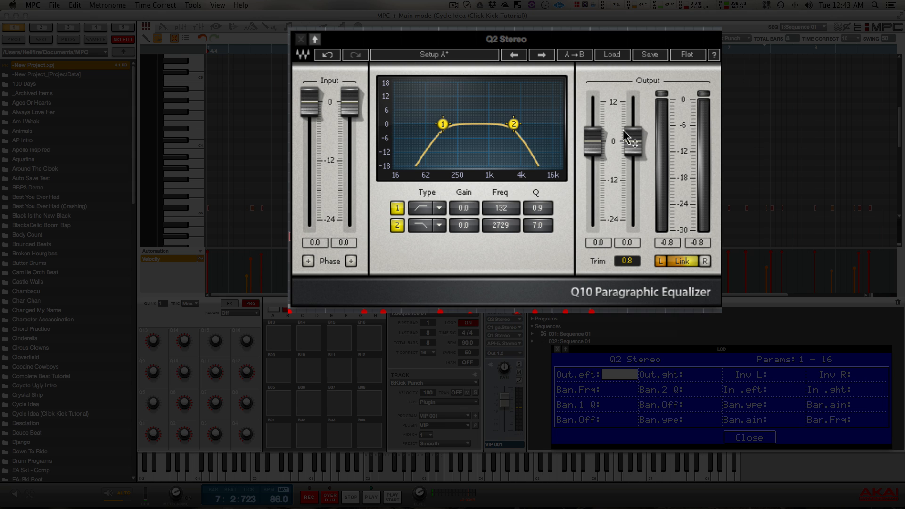
pyautogui.moveTo(457, 132)
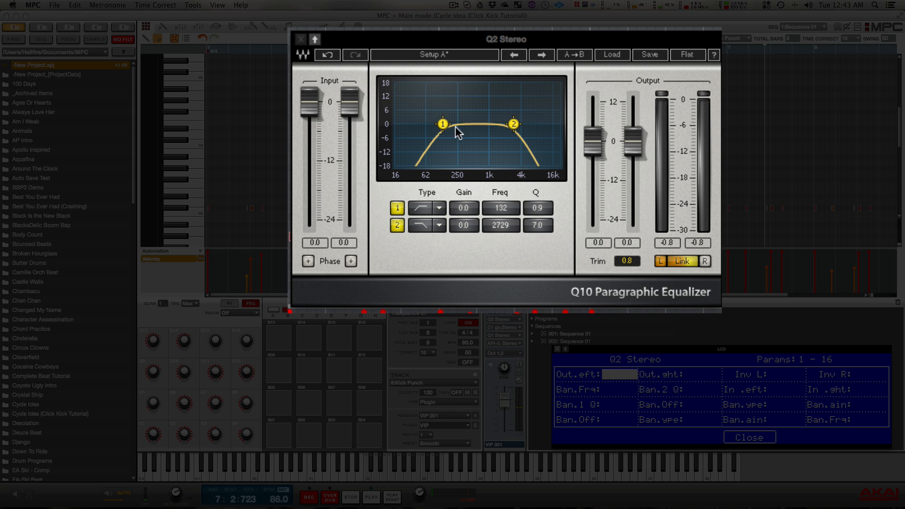
pyautogui.moveTo(395, 127)
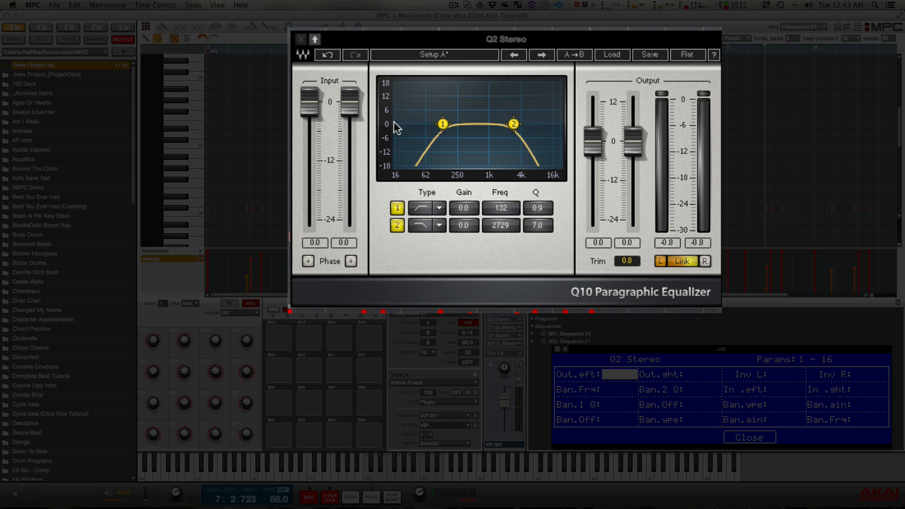
pyautogui.moveTo(485, 133)
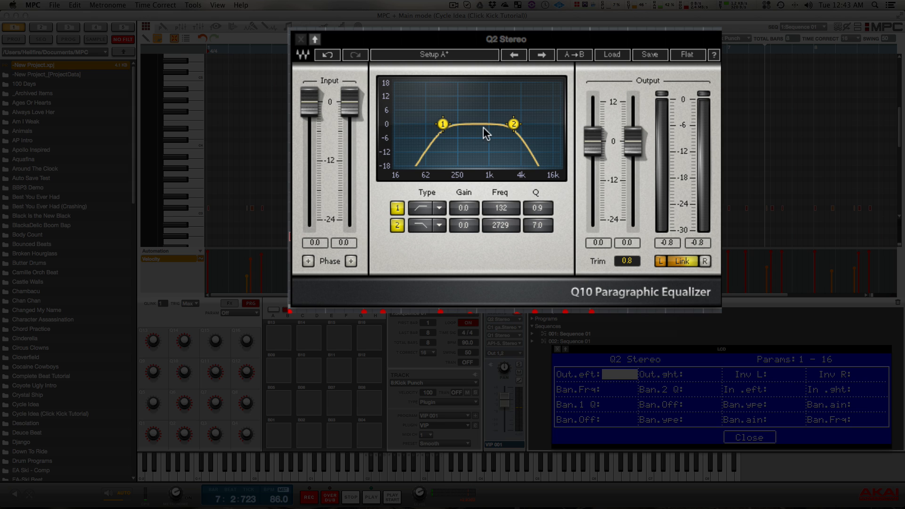
pyautogui.moveTo(386, 130)
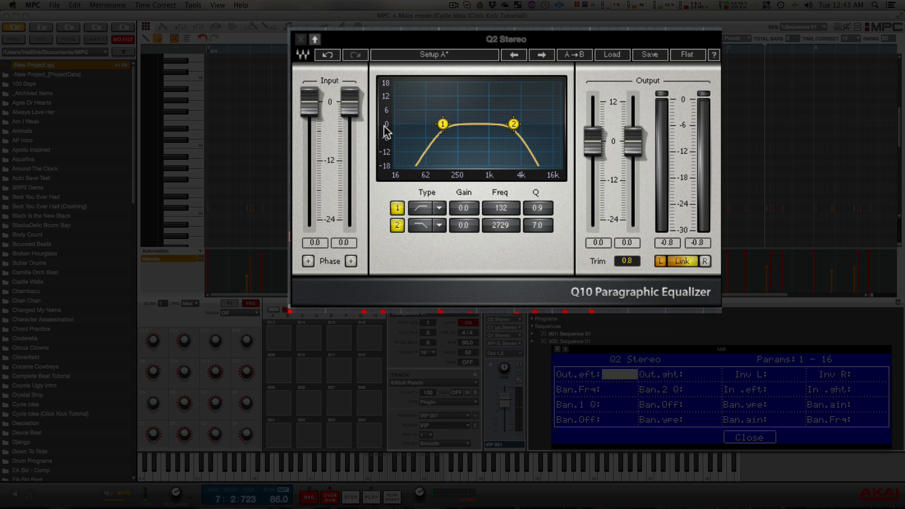
pyautogui.moveTo(484, 125)
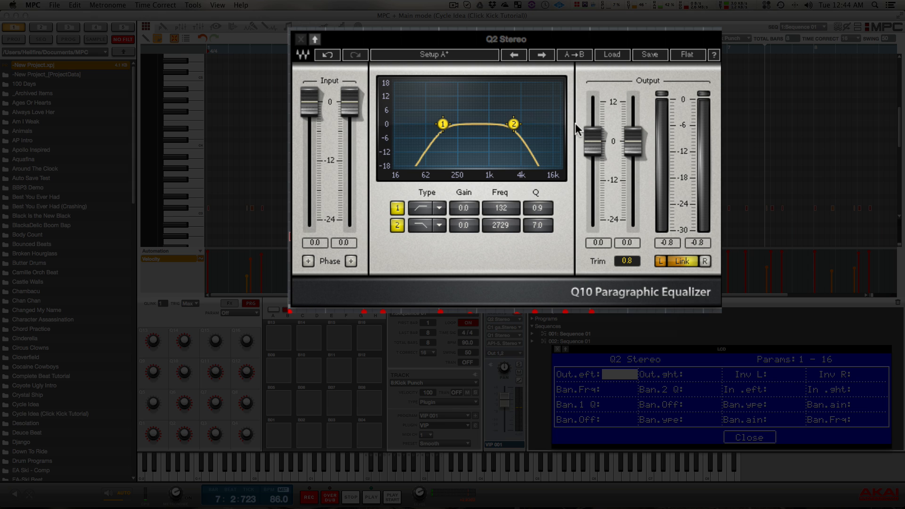
pyautogui.moveTo(414, 135)
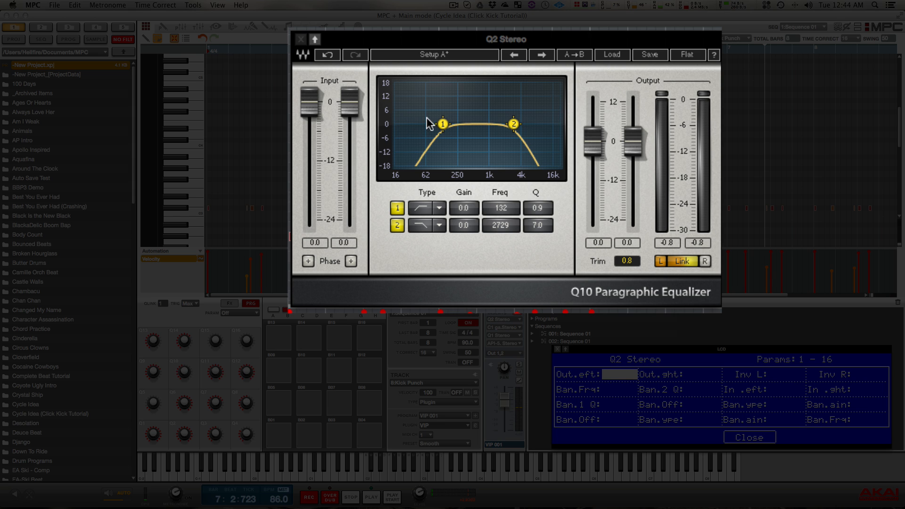
pyautogui.moveTo(444, 128)
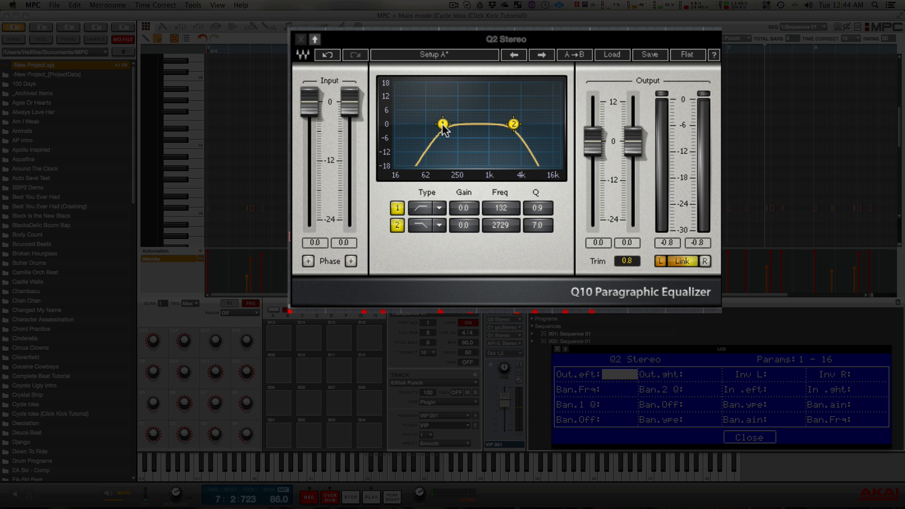
pyautogui.moveTo(444, 136)
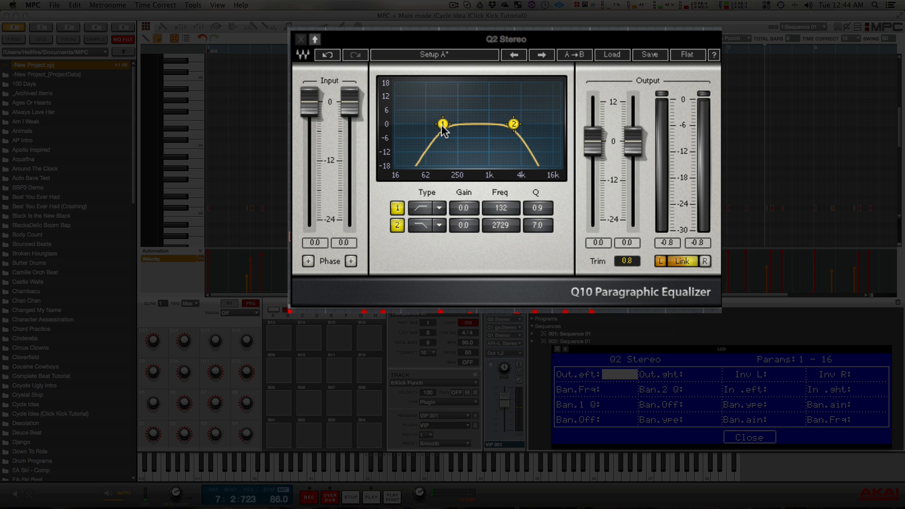
pyautogui.moveTo(429, 143)
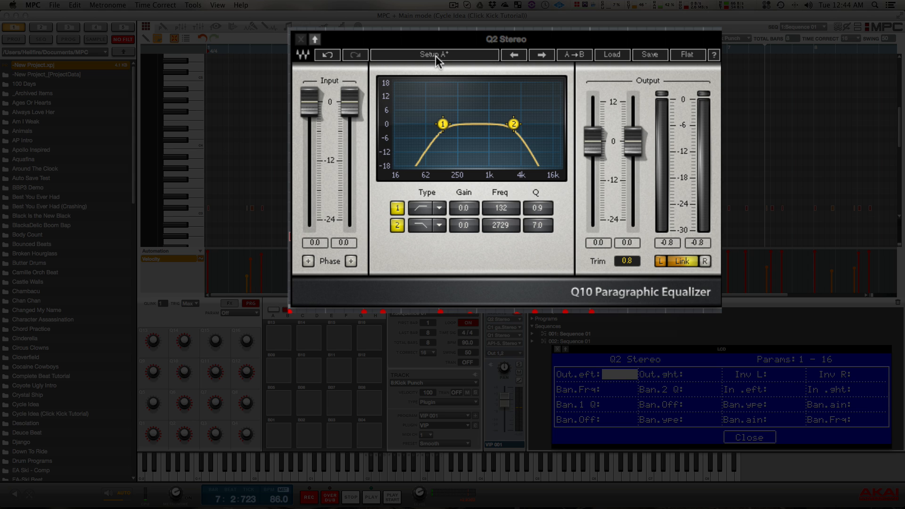
pyautogui.moveTo(521, 134)
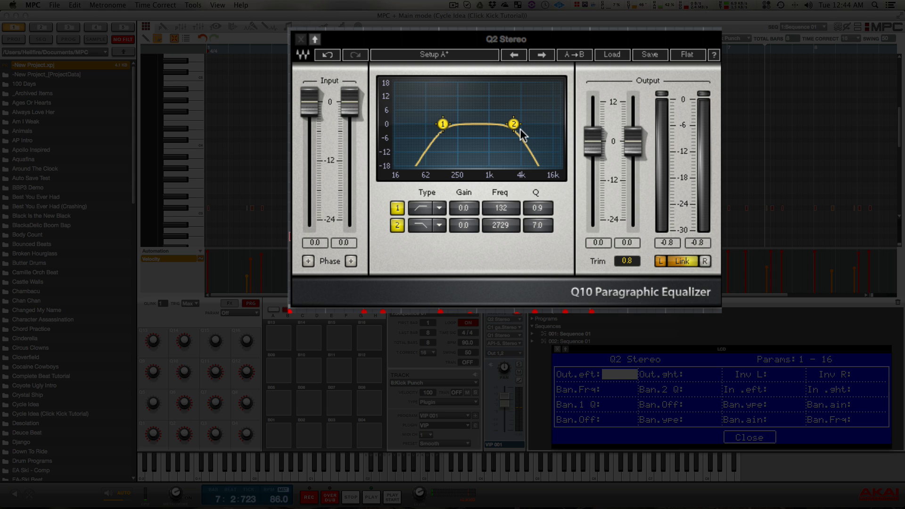
pyautogui.moveTo(555, 120)
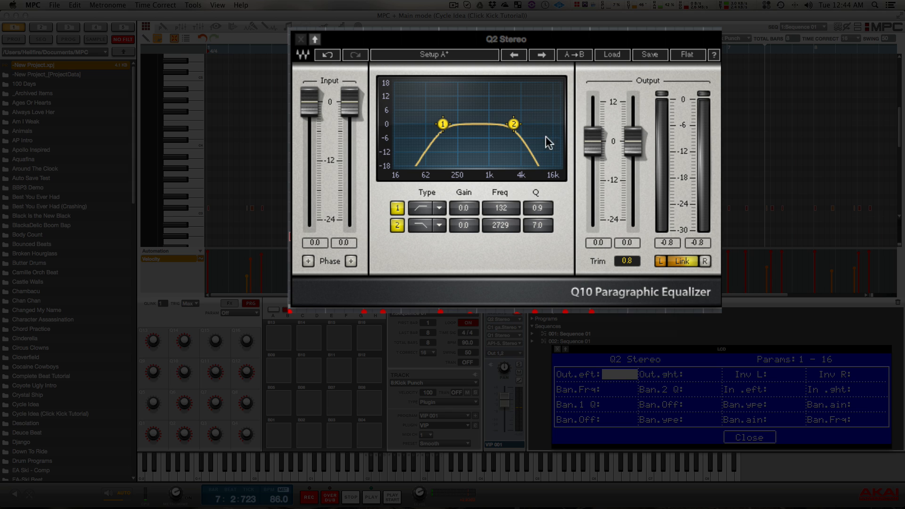
pyautogui.moveTo(535, 141)
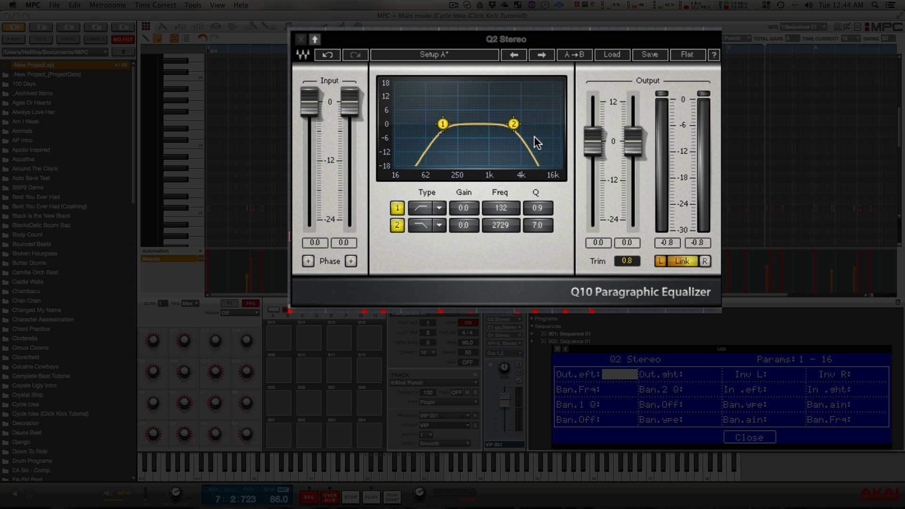
pyautogui.moveTo(459, 136)
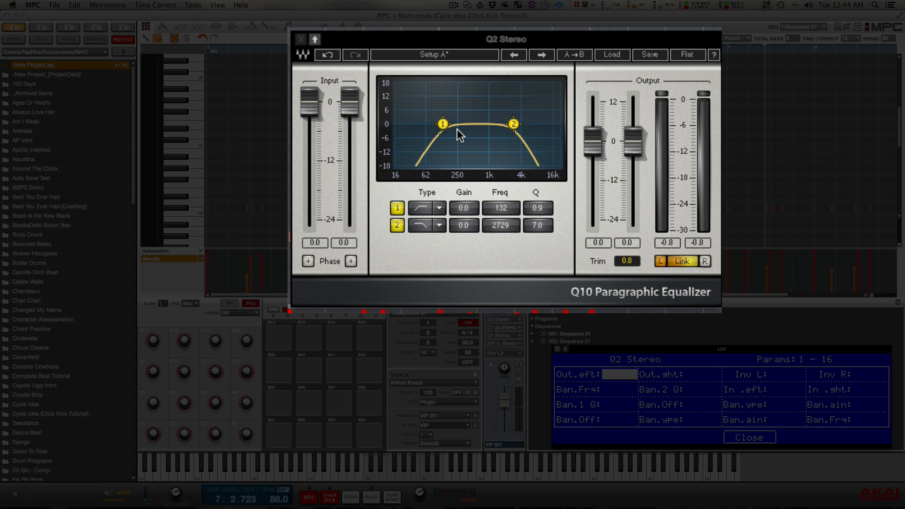
pyautogui.moveTo(531, 130)
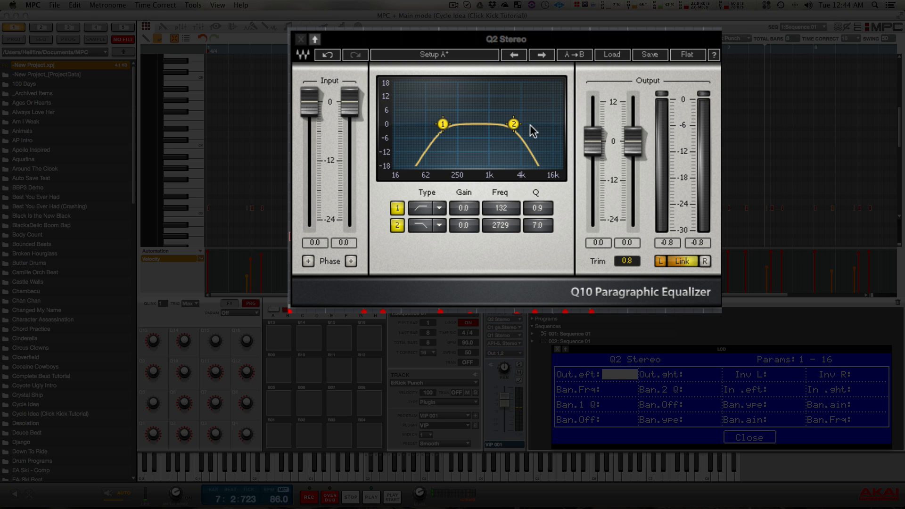
pyautogui.moveTo(480, 128)
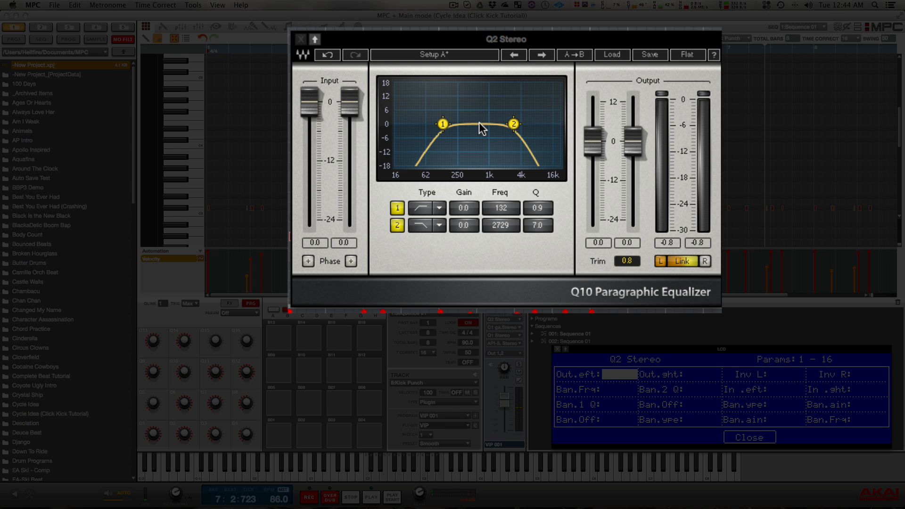
pyautogui.moveTo(475, 134)
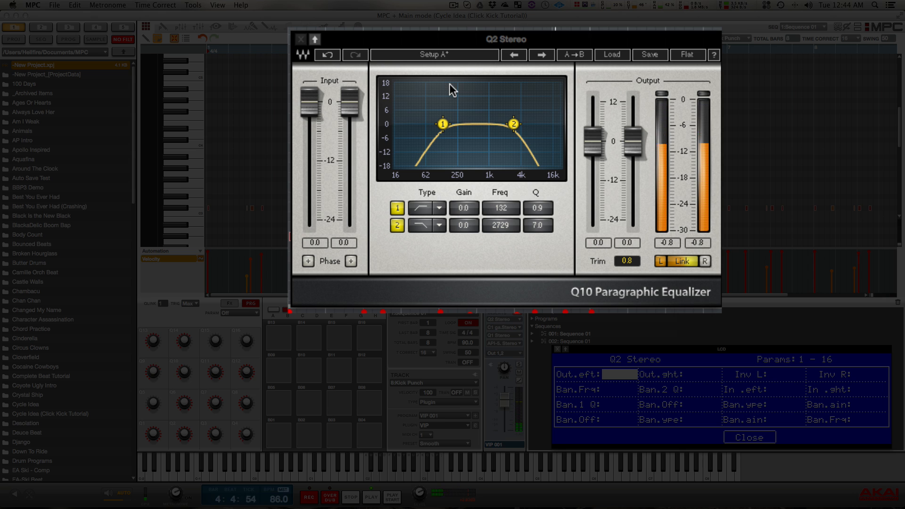
pyautogui.moveTo(456, 147)
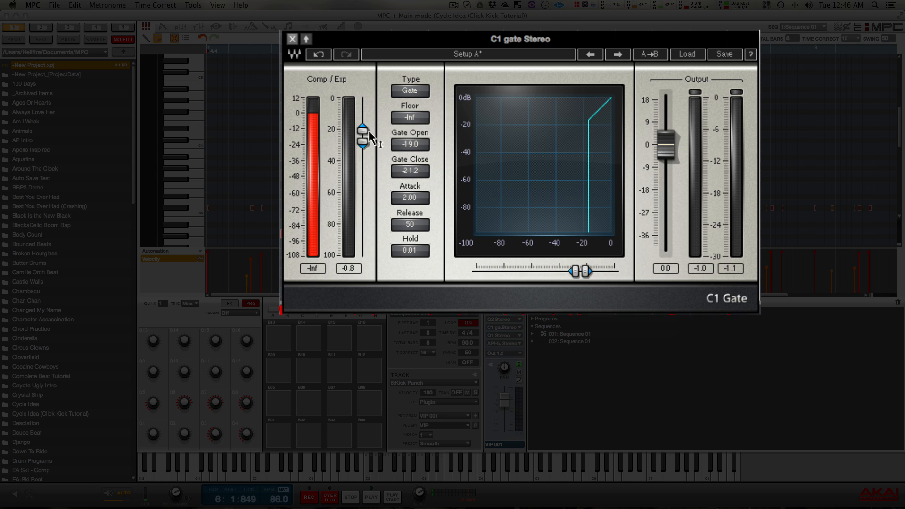
pyautogui.moveTo(354, 134)
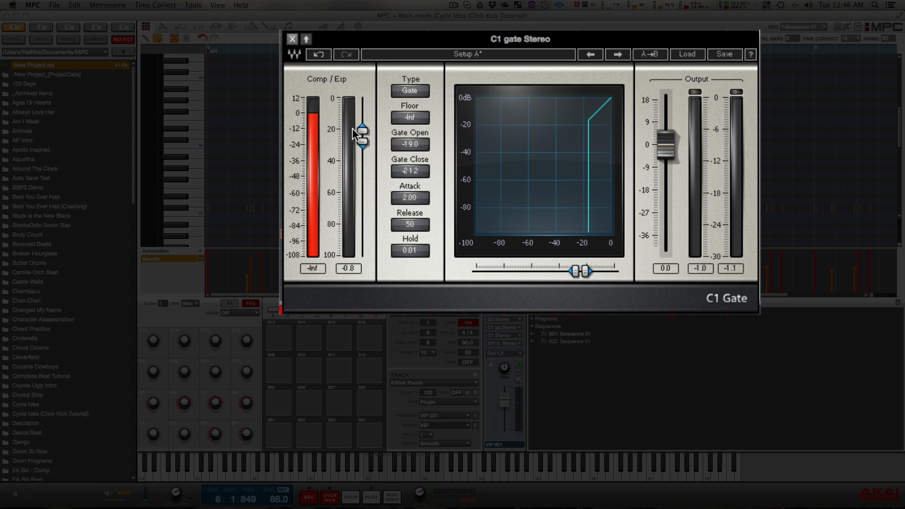
pyautogui.moveTo(340, 142)
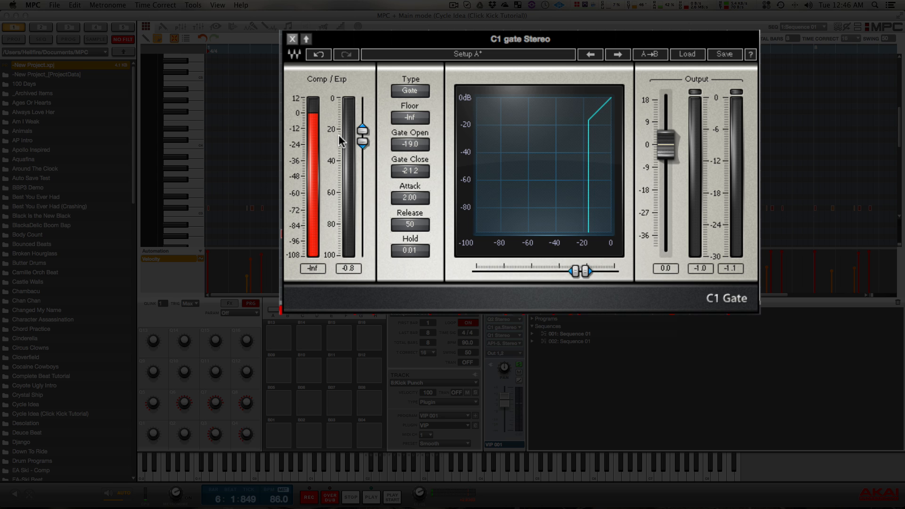
pyautogui.moveTo(364, 149)
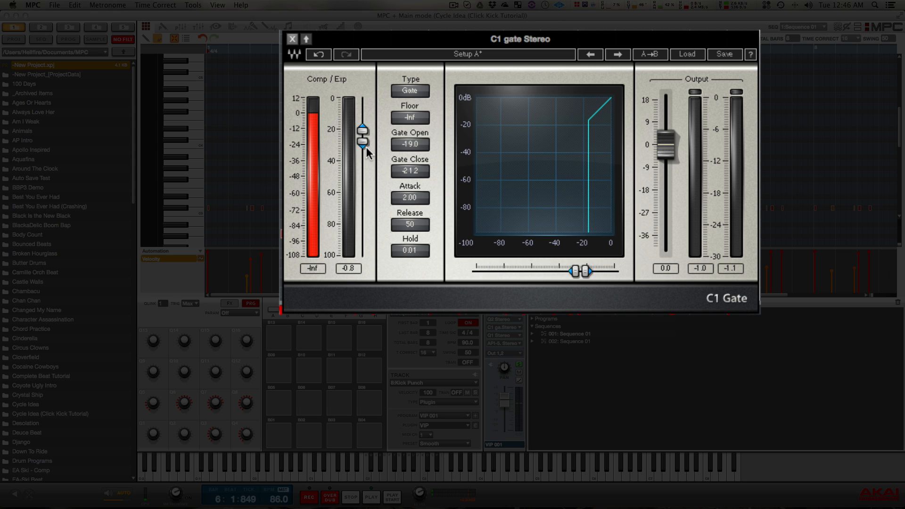
pyautogui.moveTo(354, 168)
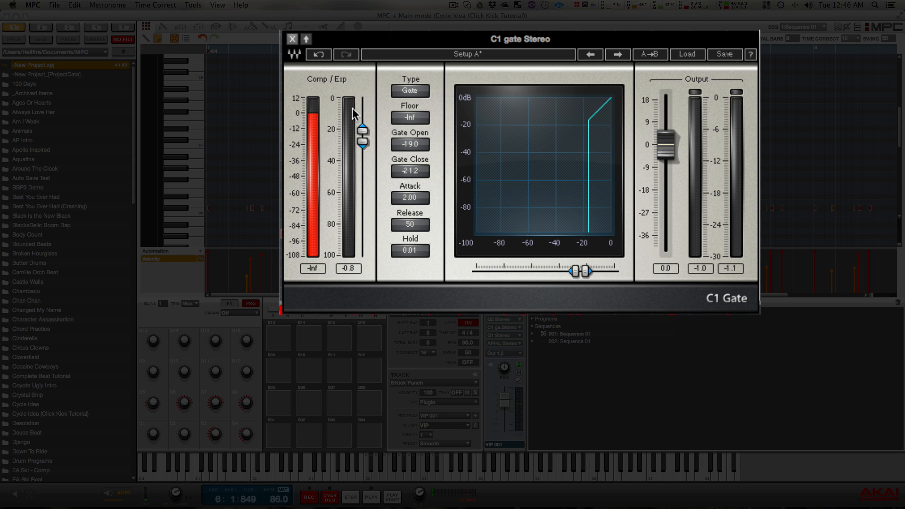
pyautogui.moveTo(362, 149)
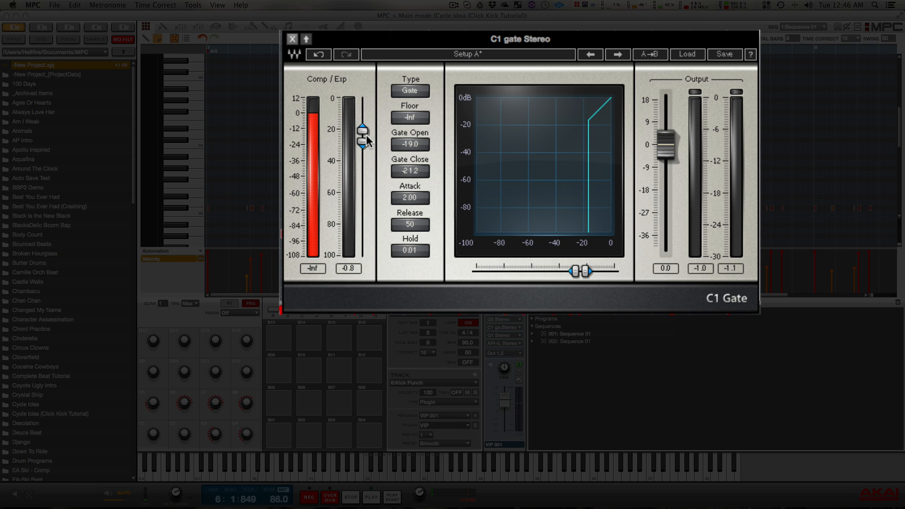
pyautogui.moveTo(350, 160)
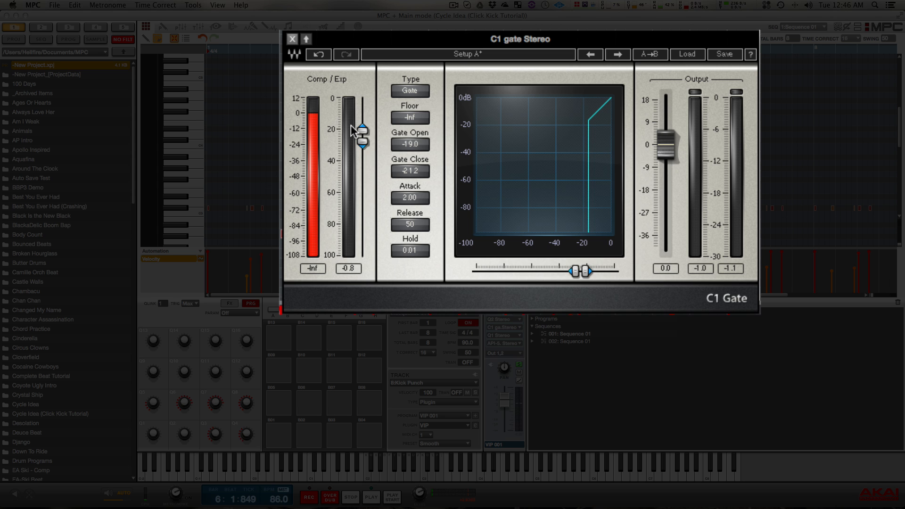
pyautogui.moveTo(362, 120)
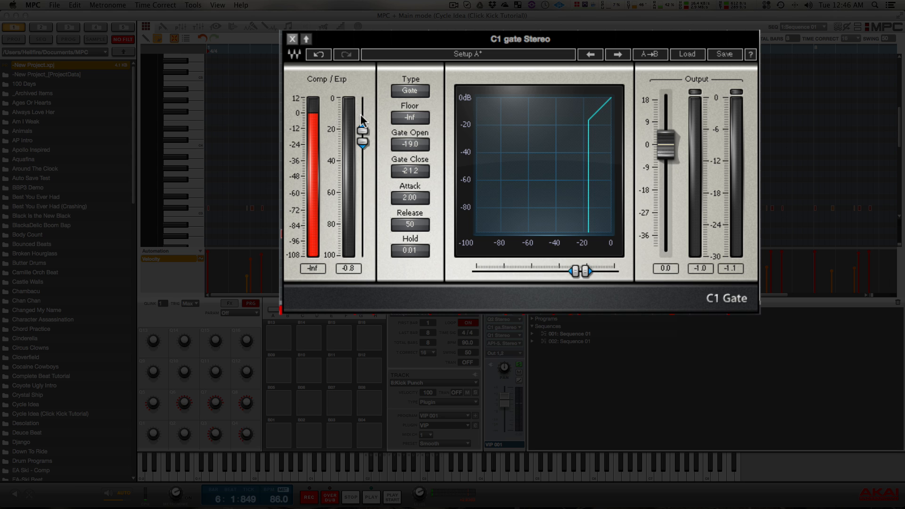
pyautogui.moveTo(352, 138)
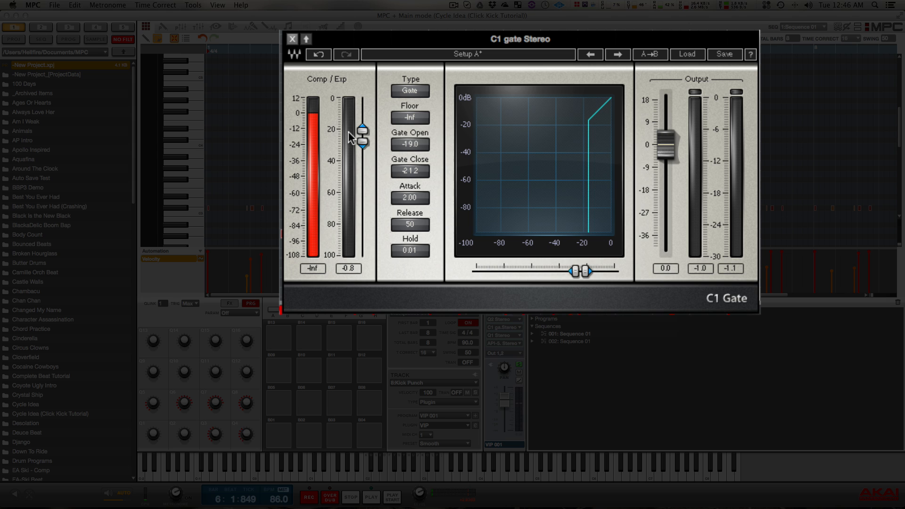
pyautogui.moveTo(355, 151)
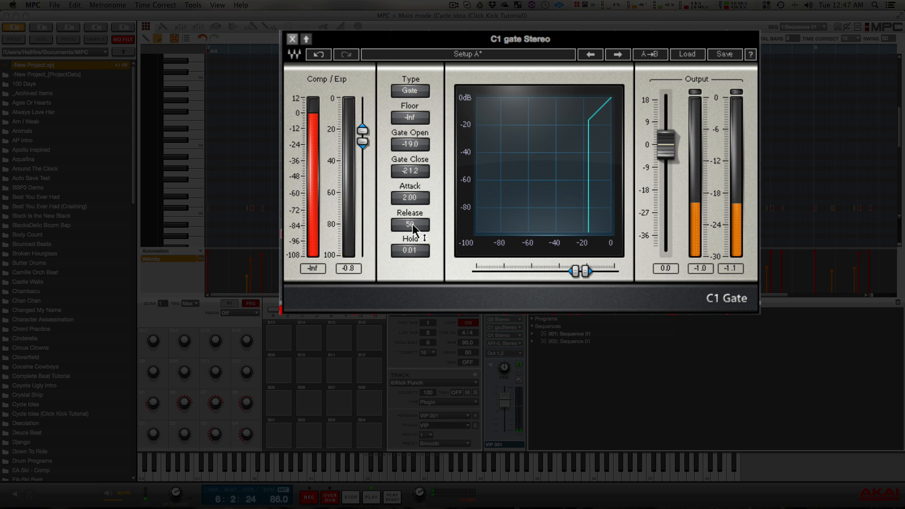
# Set the C1 Gate to Attack 2.00, Release 50, Hold 0.01 on the Kick Punch track
pyautogui.click(409, 225)
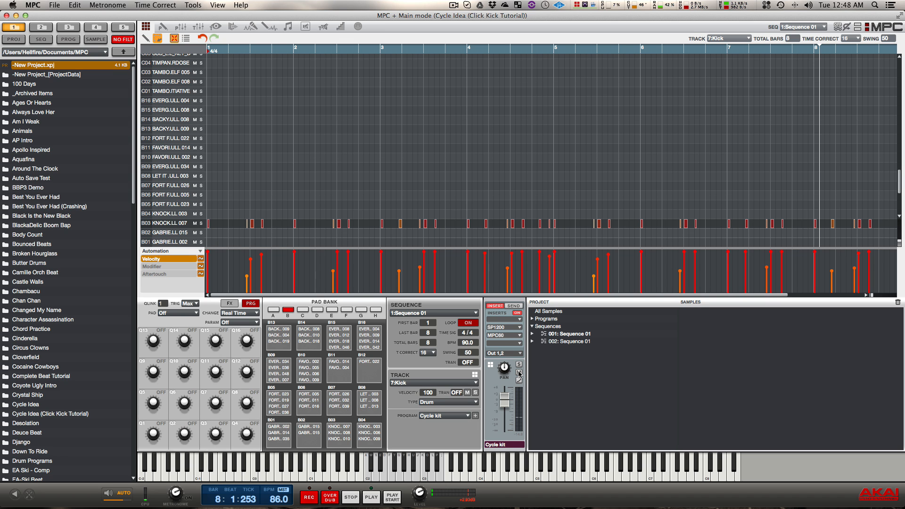
pyautogui.click(338, 432)
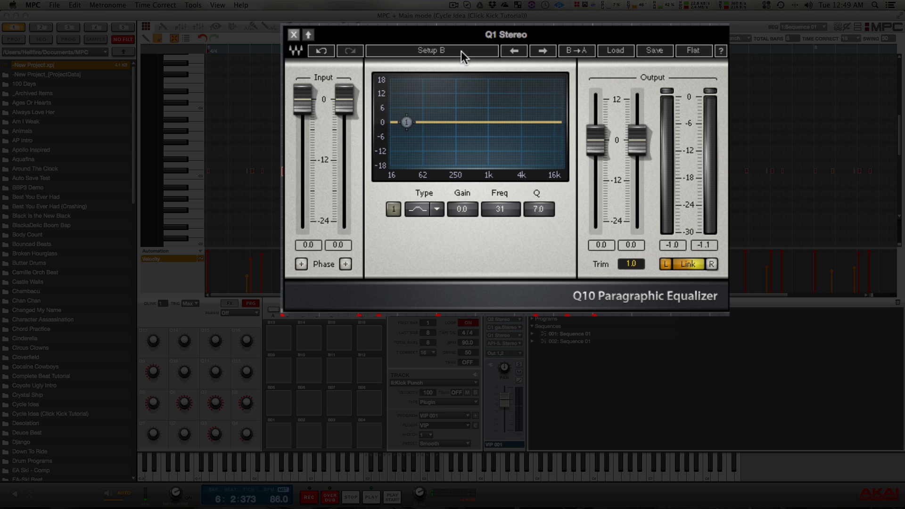
# Sweep Q1 band 1 to find the ring and leave a 7 dB cut near 390 Hz with Q 7.0, compared against Setup B
pyautogui.moveTo(405, 121); pyautogui.dragTo(464, 148)
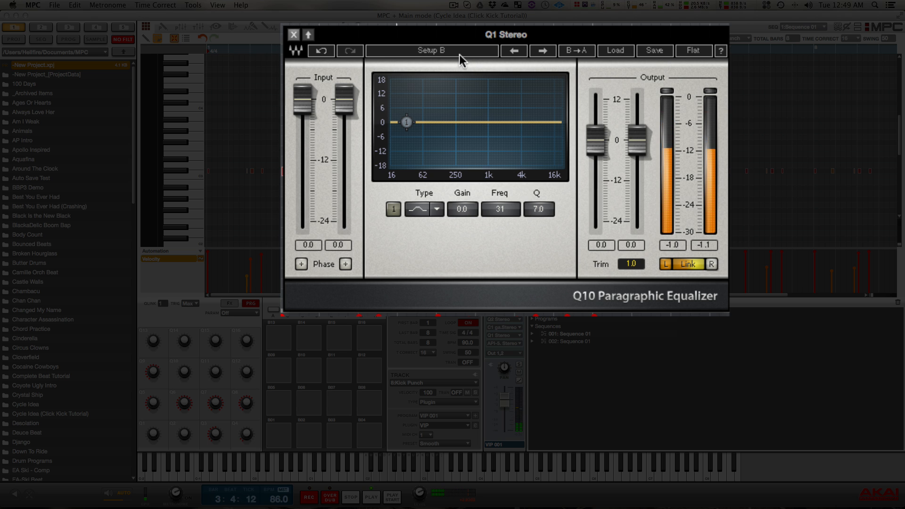
pyautogui.moveTo(405, 122); pyautogui.dragTo(465, 148)
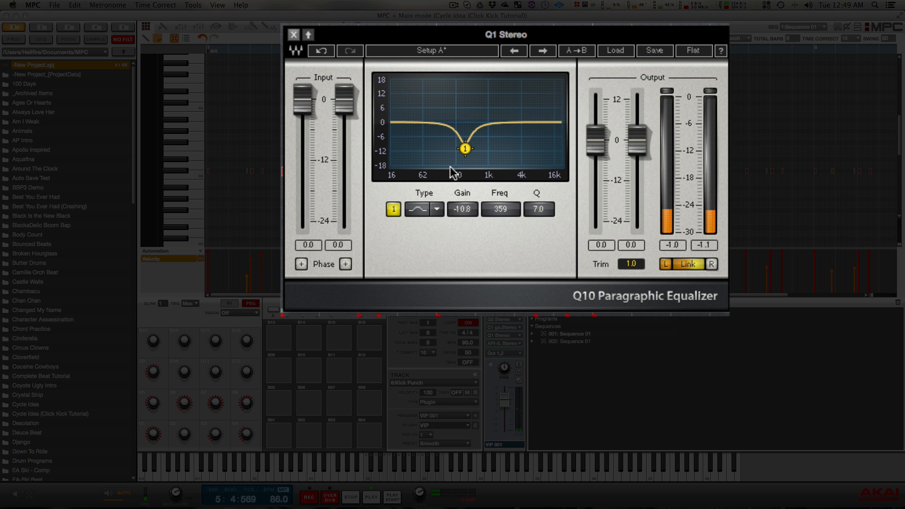
pyautogui.moveTo(465, 149); pyautogui.dragTo(464, 139)
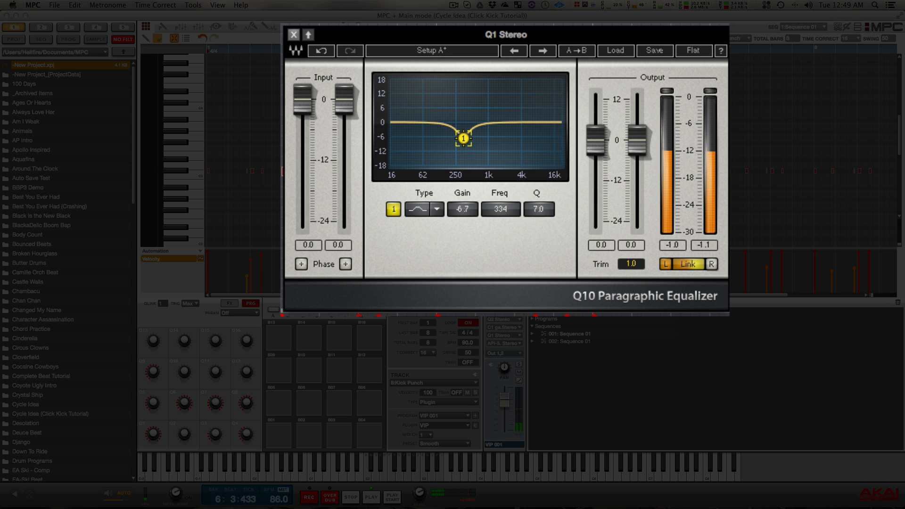
pyautogui.moveTo(464, 138); pyautogui.dragTo(453, 83)
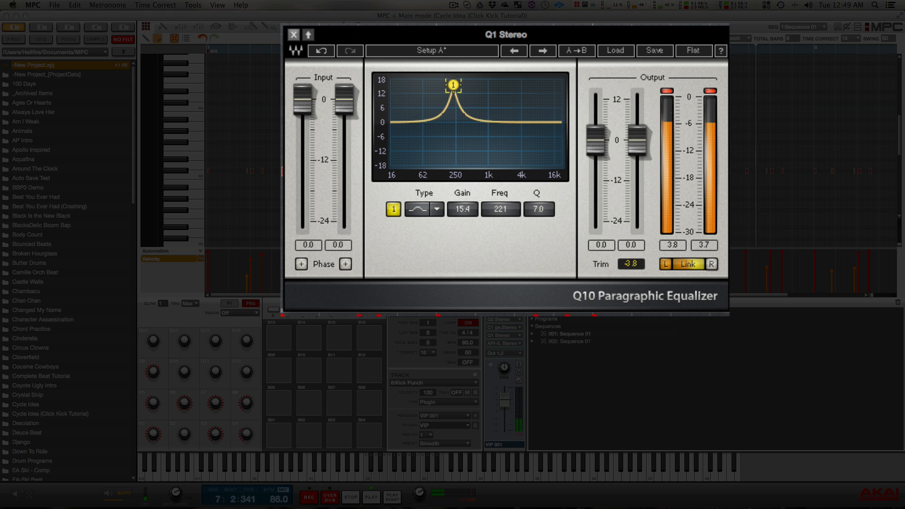
pyautogui.moveTo(454, 84); pyautogui.dragTo(463, 90)
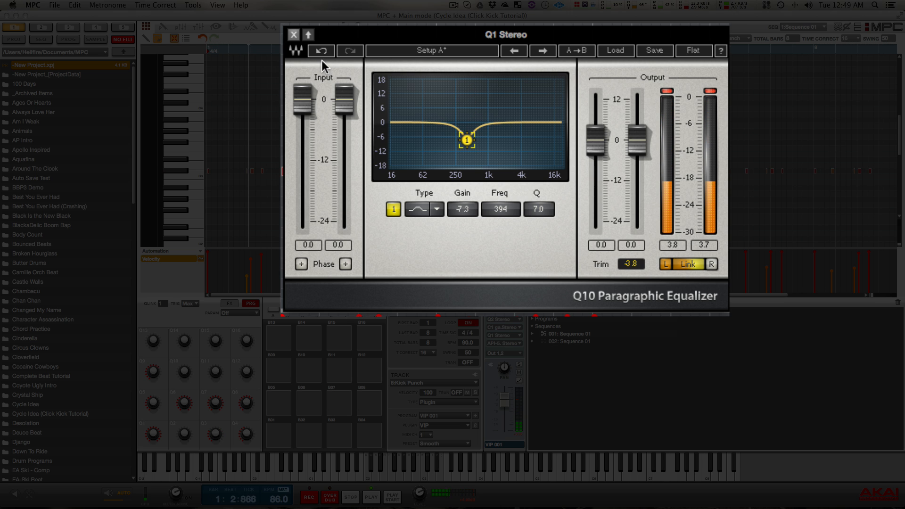
pyautogui.moveTo(466, 140); pyautogui.dragTo(465, 148)
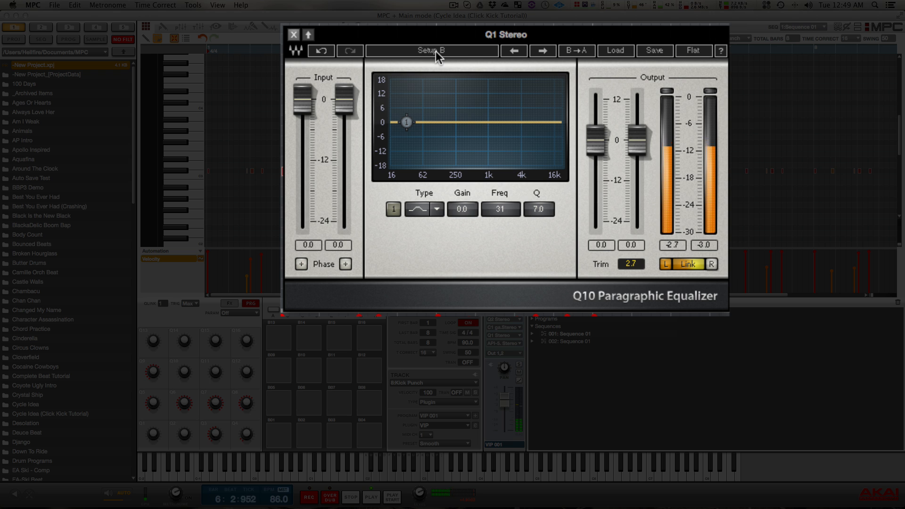
pyautogui.moveTo(405, 122); pyautogui.dragTo(465, 147)
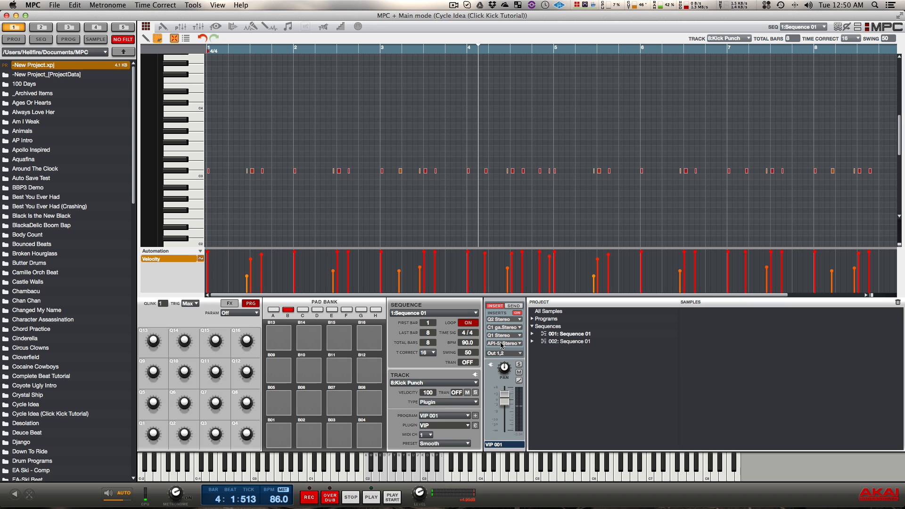
# Insert an API-550A Stereo equalizer after the Q1 notch on the Kick Punch track
pyautogui.click(517, 342)
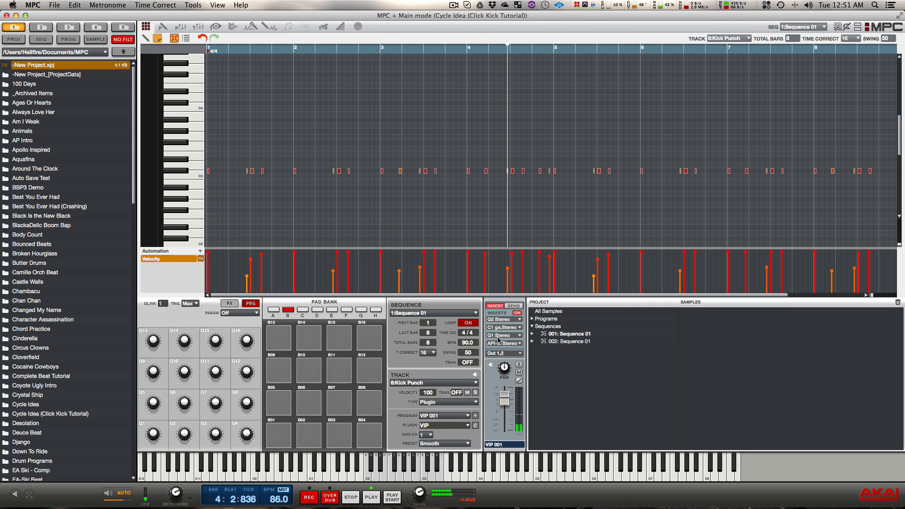
pyautogui.click(502, 343)
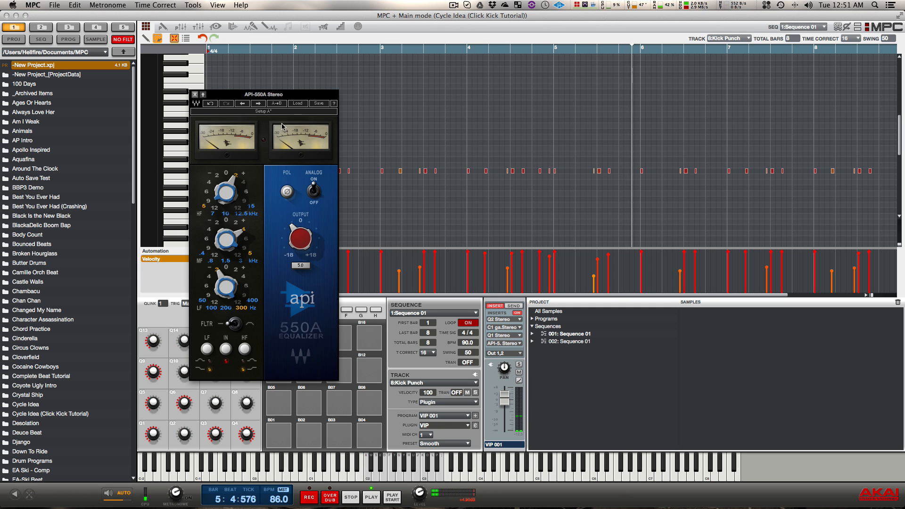
pyautogui.click(195, 95)
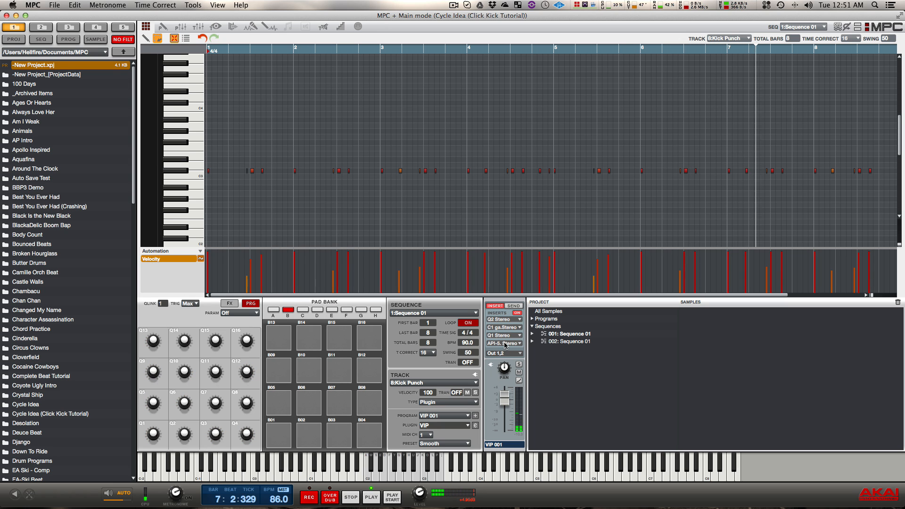
pyautogui.click(517, 343)
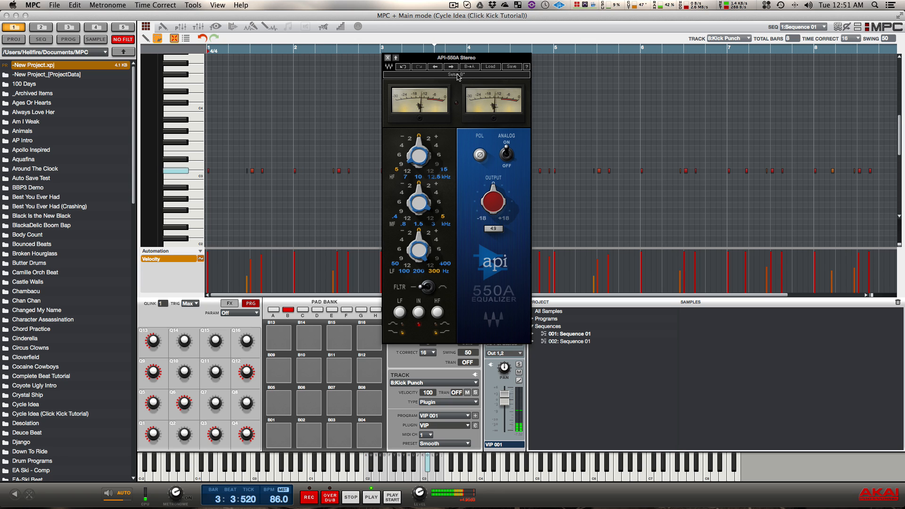
# Adjust the API 550A's band settings in its plugin window
pyautogui.click(466, 67)
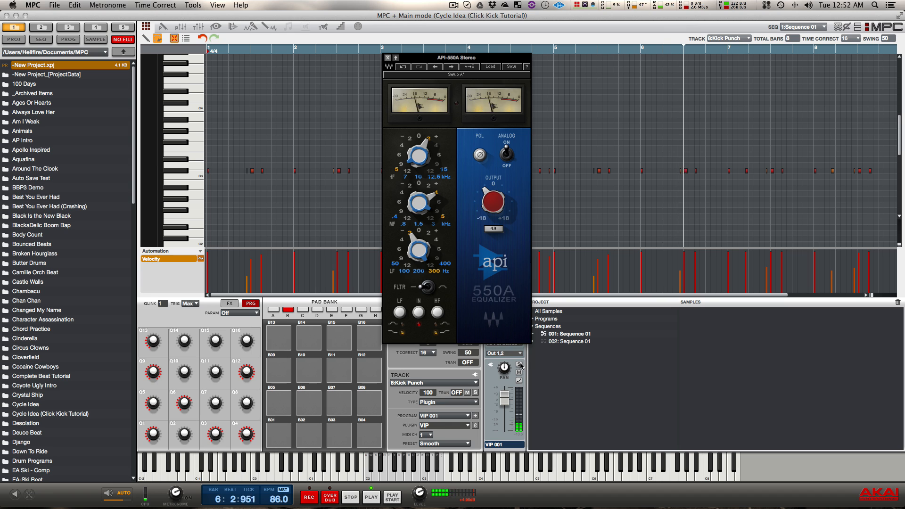
pyautogui.click(387, 58)
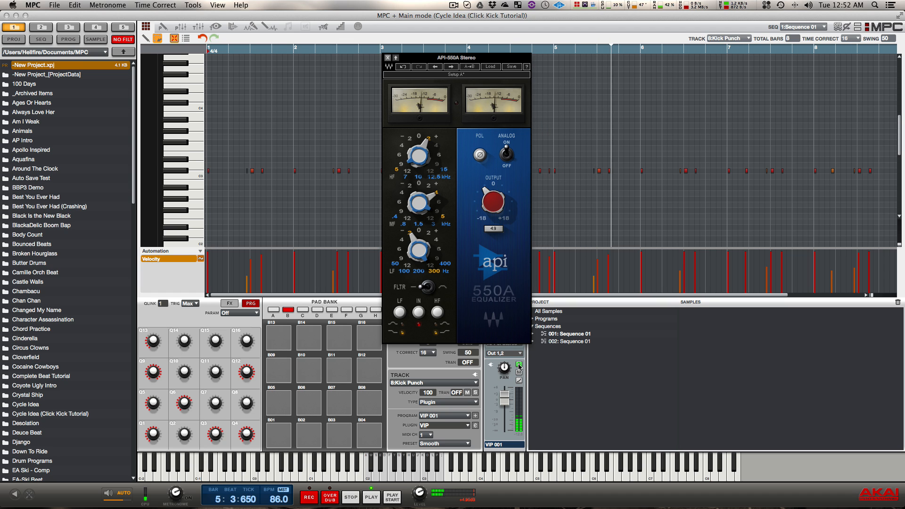
pyautogui.click(388, 57)
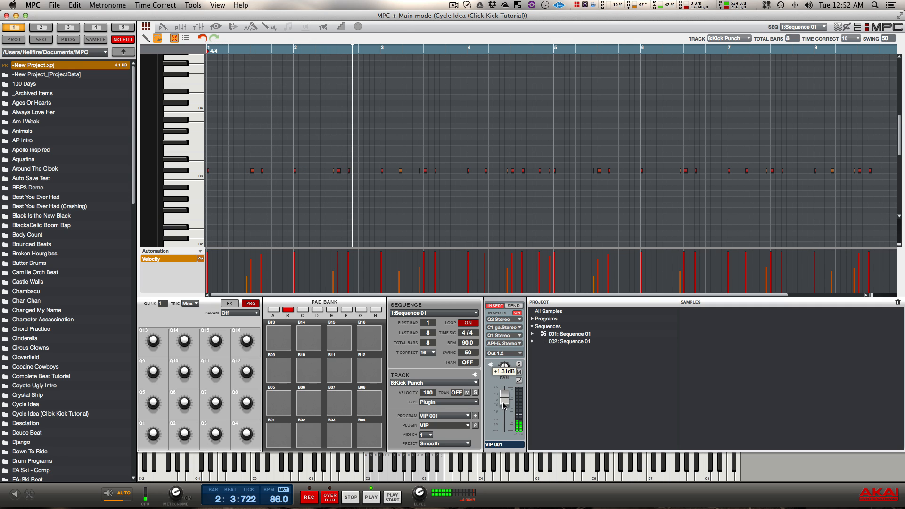
# Raise the Kick Punch track level to about +1.5 dB during playback
pyautogui.moveTo(505, 395); pyautogui.dragTo(505, 392)
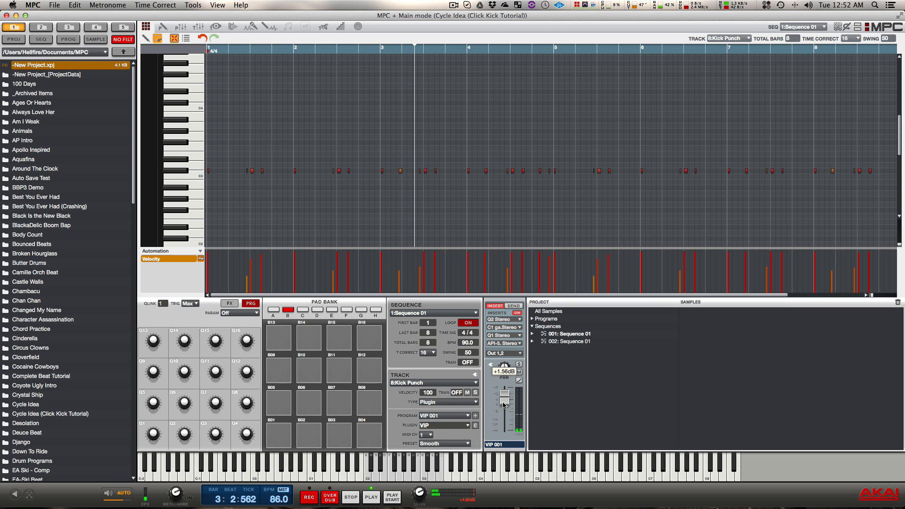